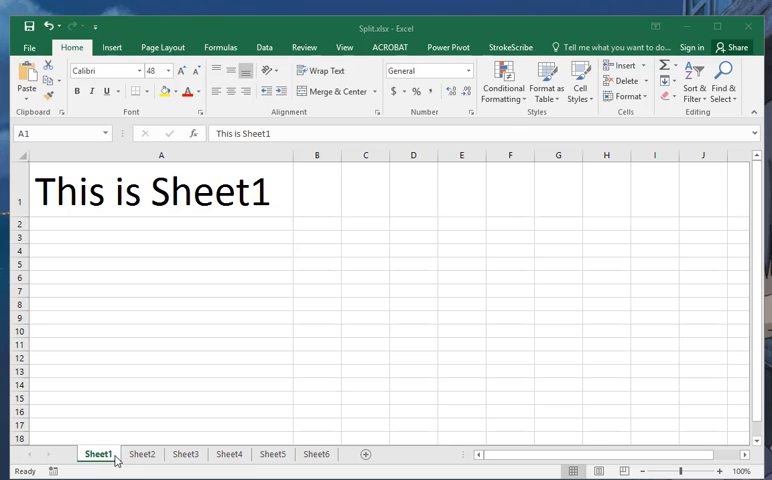
Browse Sheet2, Sheet4 and Sheet6, then return to Sheet1.
left_click(160, 192)
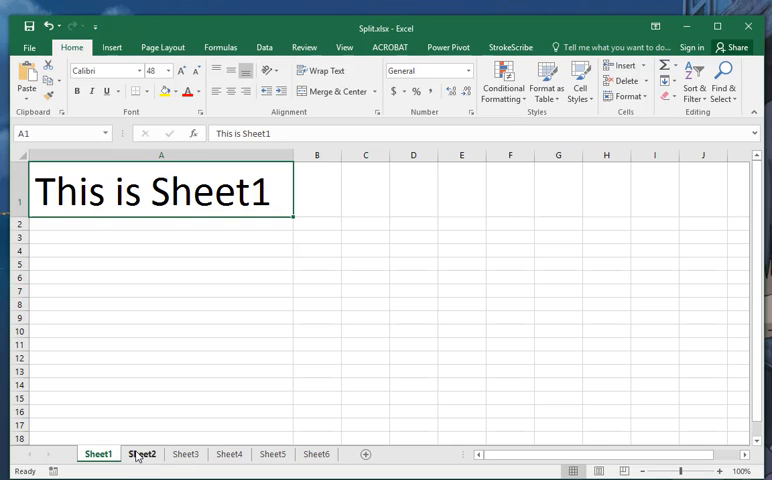
left_click(234, 454)
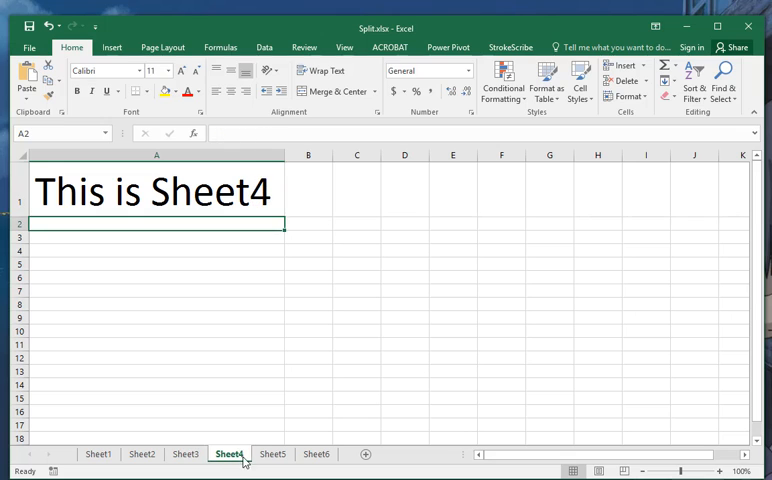
left_click(318, 454)
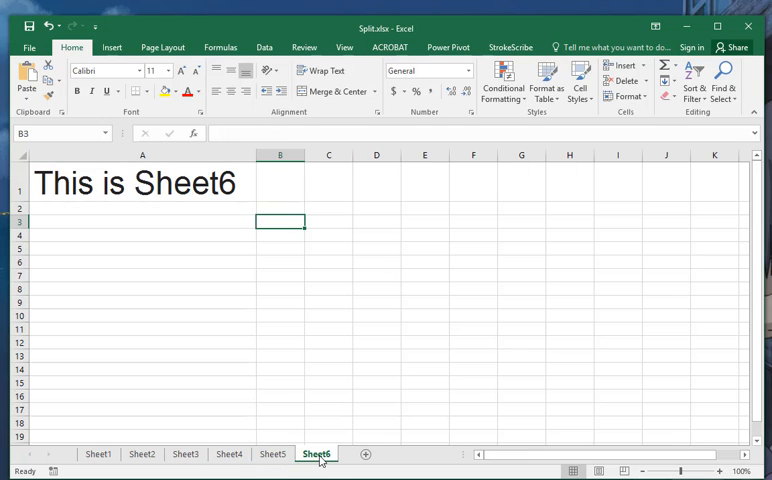
left_click(96, 454)
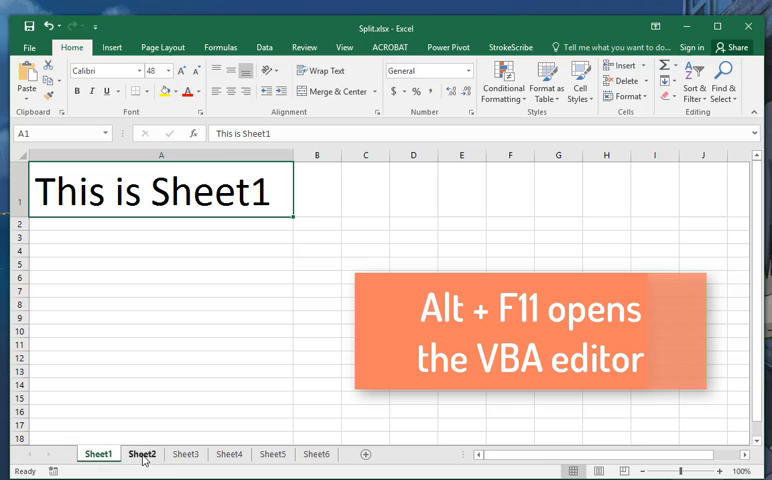
left_click(100, 448)
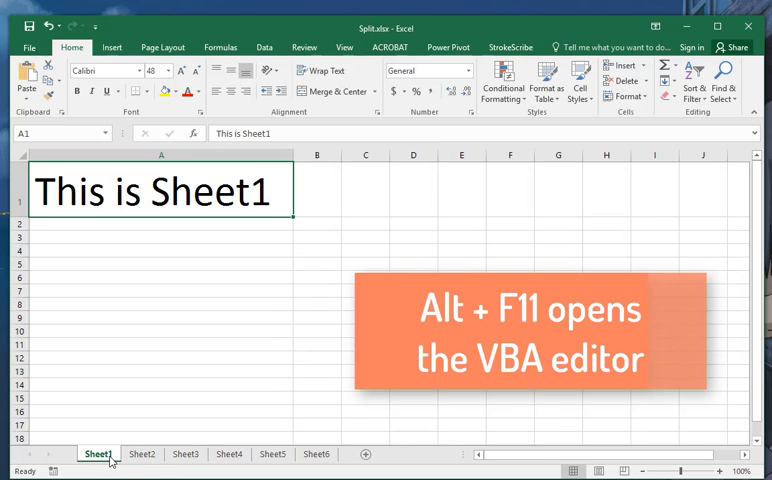
Bring up the Visual Basic editor for the workbook with Alt+F11.
key("alt")
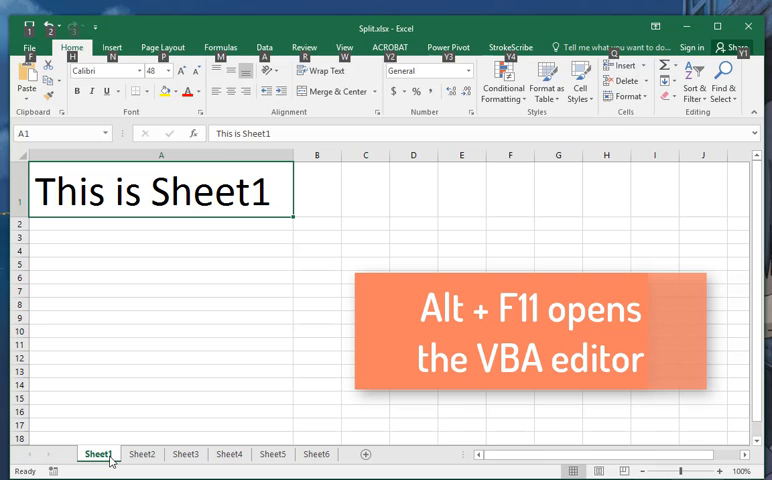
key("Alt+F11")
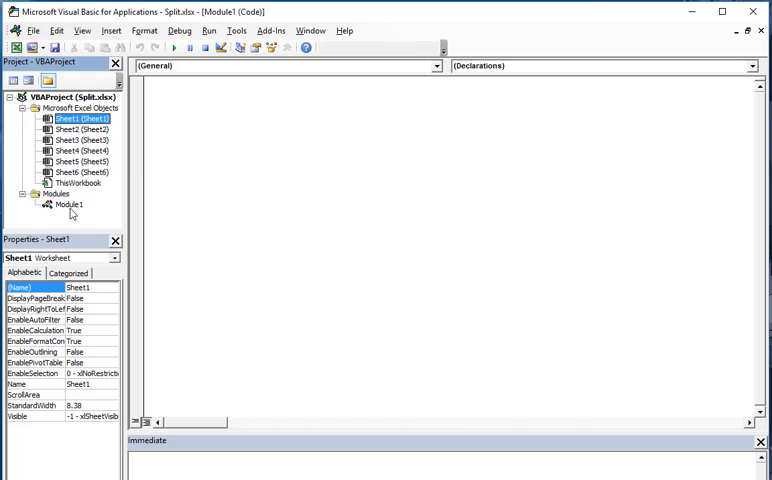
Remove the old Module1 from the project without exporting it.
right_click(68, 204)
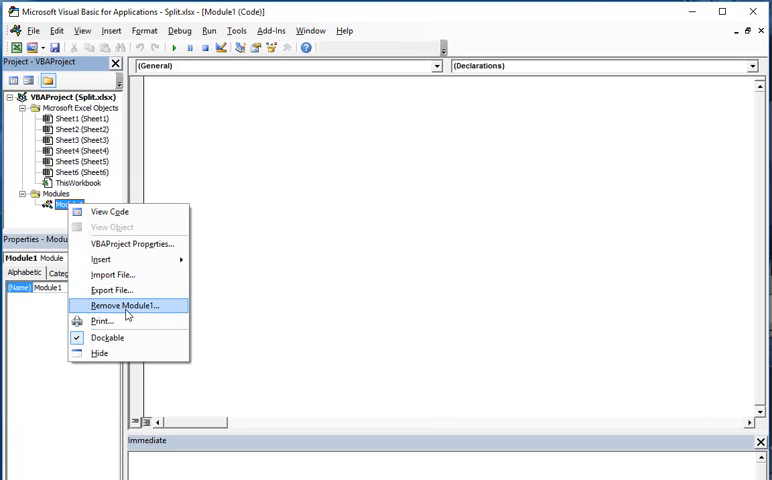
left_click(130, 304)
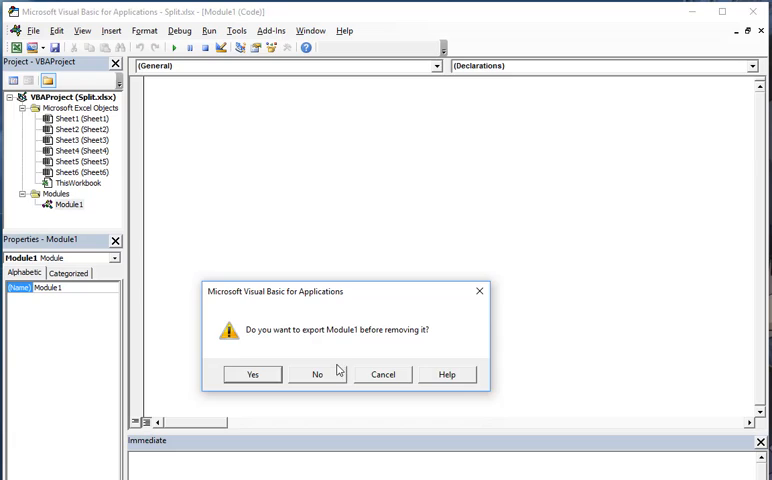
left_click(316, 374)
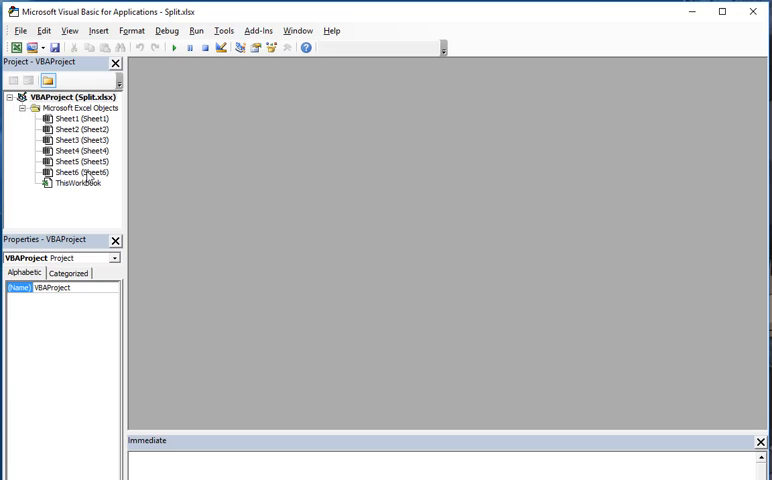
Insert a fresh, empty standard module into the VBAProject.
double_click(68, 116)
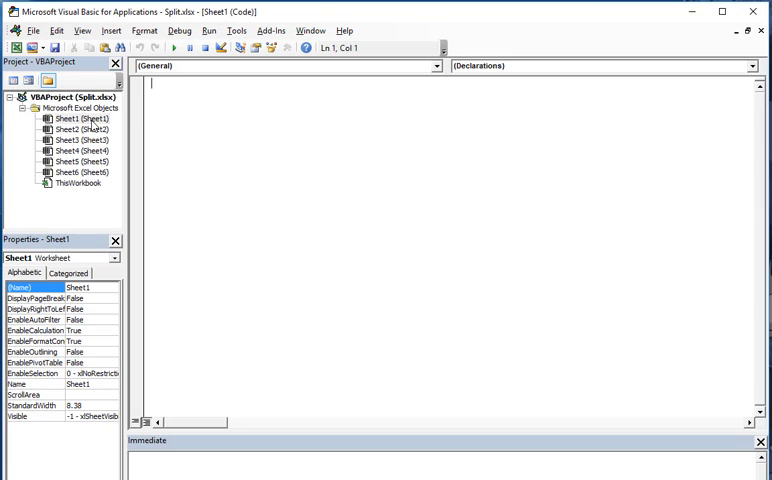
double_click(76, 184)
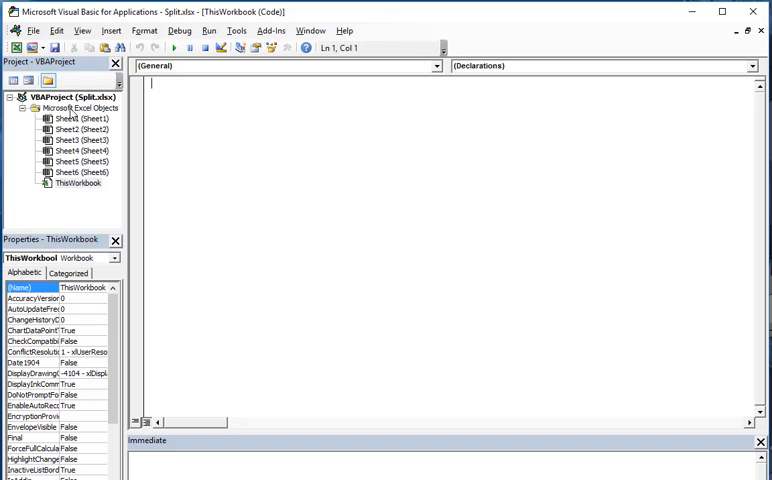
right_click(76, 108)
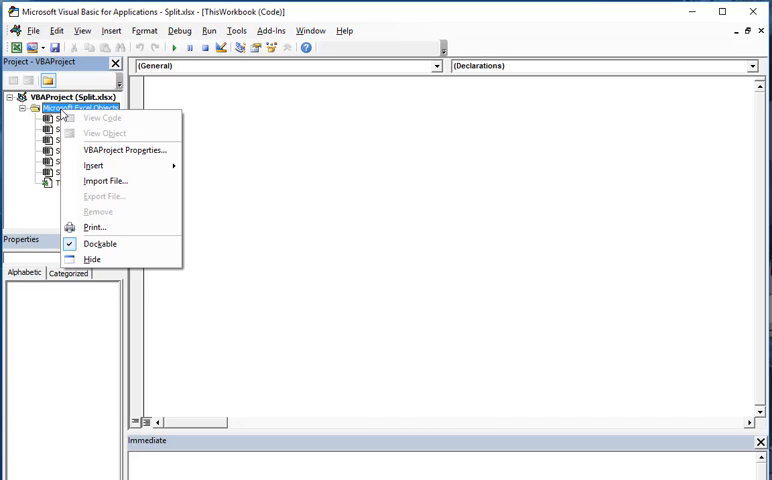
left_click(92, 164)
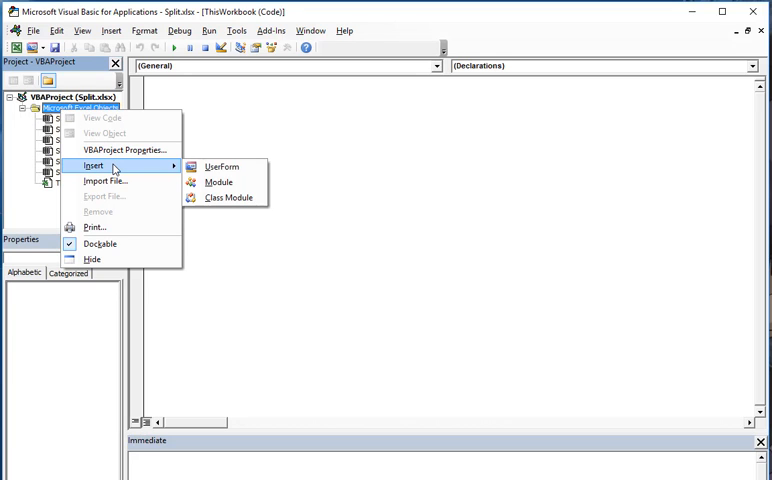
mouse_move(218, 182)
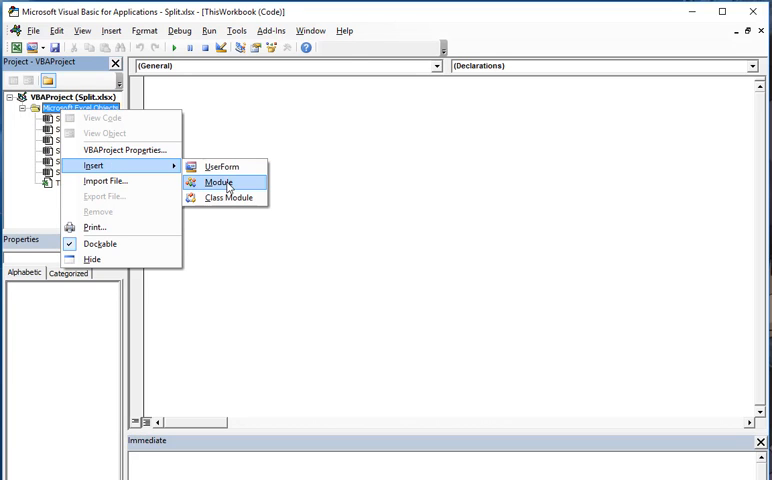
left_click(218, 182)
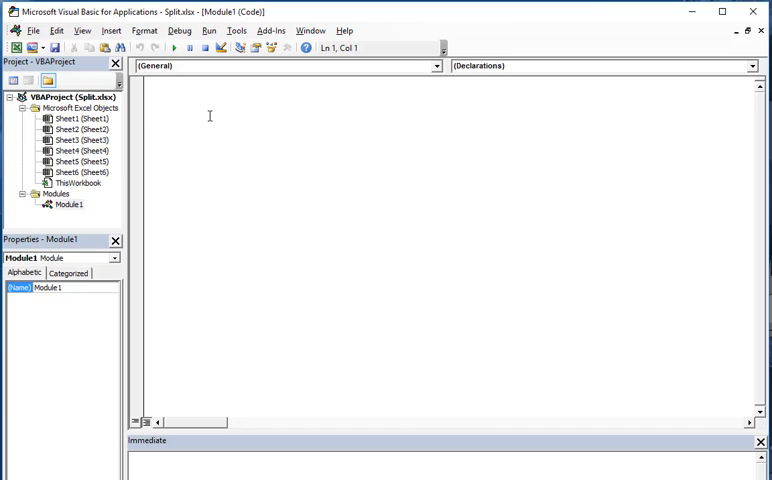
Start the Sub and set strPath to "C:\Test Path\Test Folder" taken from Explorer.
type("Sub Splitziez()")
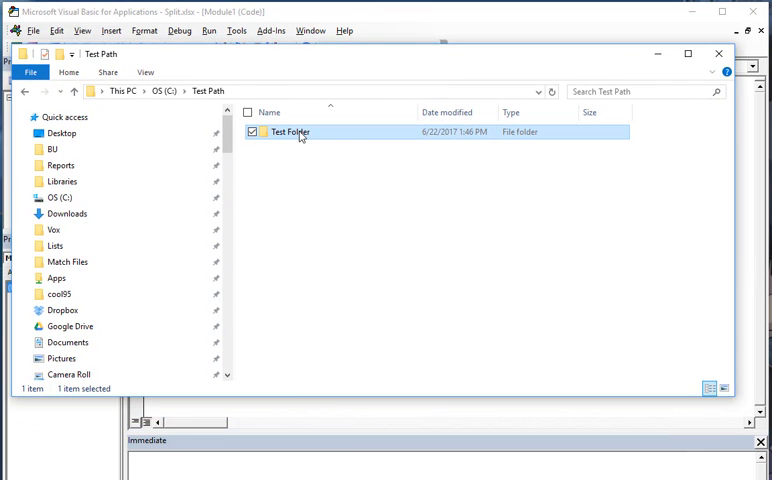
double_click(288, 132)
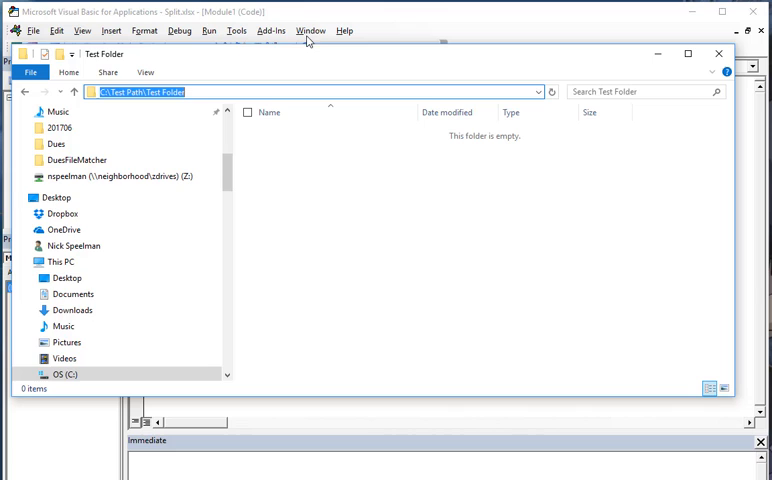
left_click(716, 52)
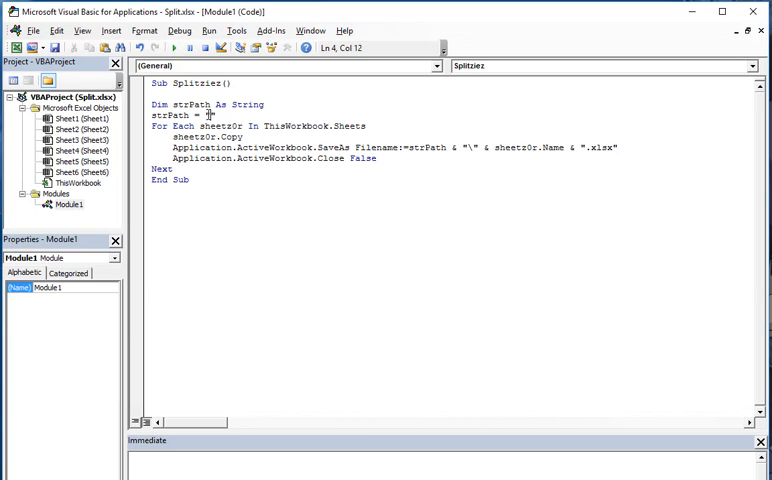
type("\"C:\\Test Path\\Test Folder\"")
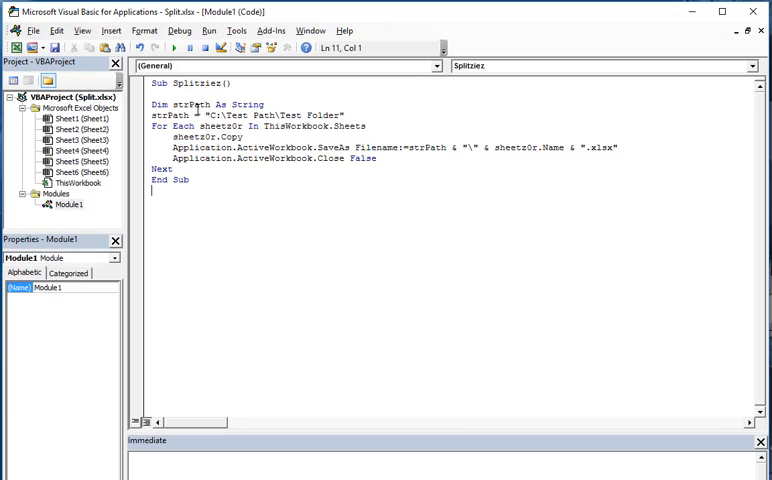
mouse_move(172, 48)
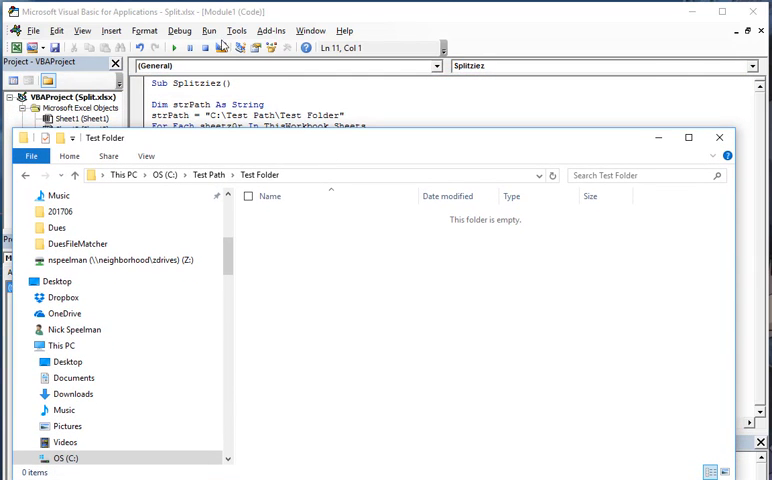
left_click(176, 52)
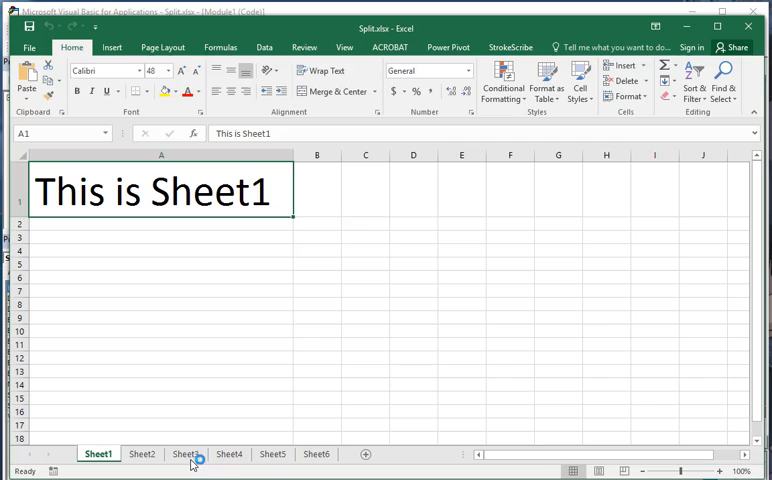
left_click(188, 456)
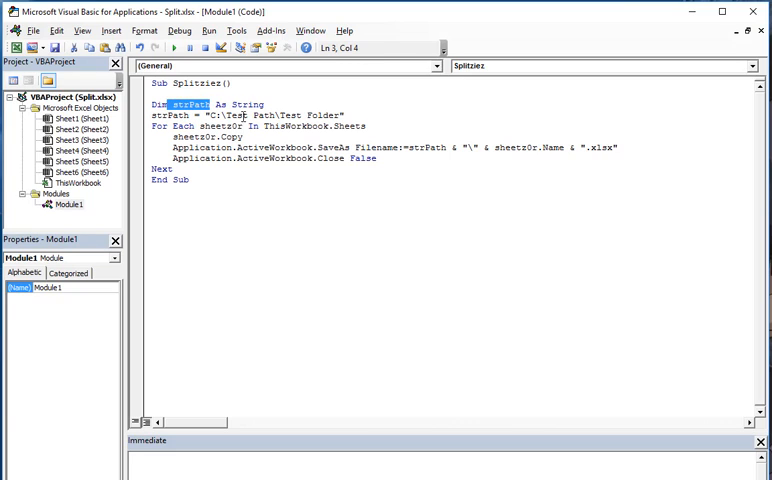
Highlight the strPath variable in the code while explaining the save path.
double_click(260, 104)
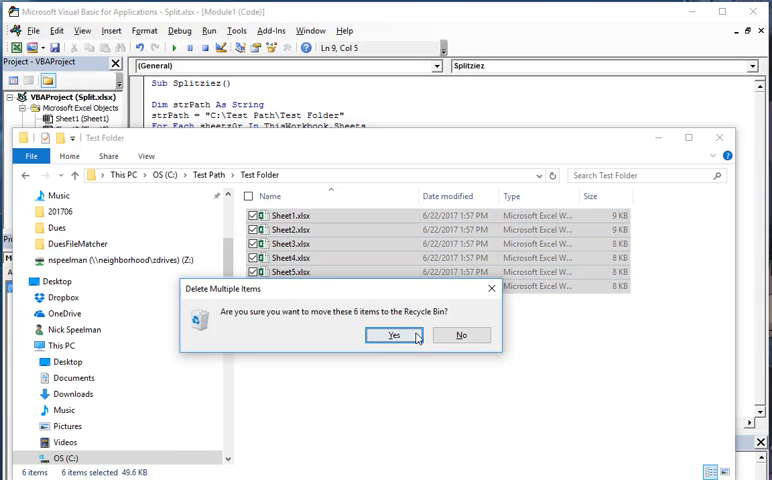
Confirm deleting the six saved sheet files and run the SplitXLS macro again.
left_click(392, 336)
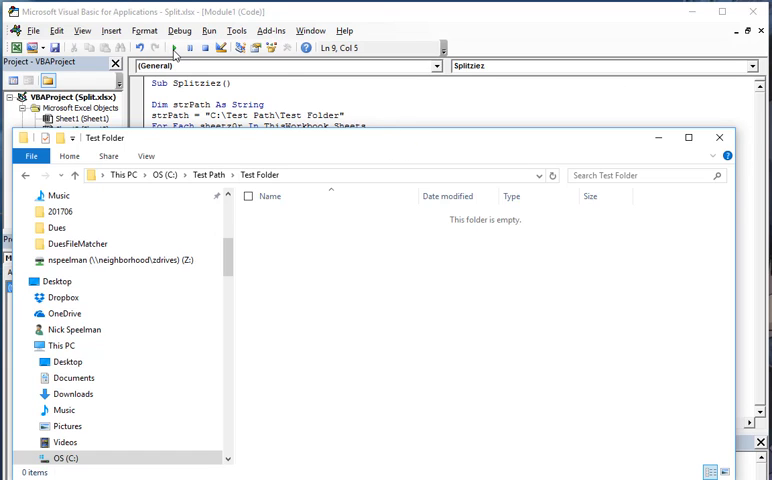
left_click(172, 48)
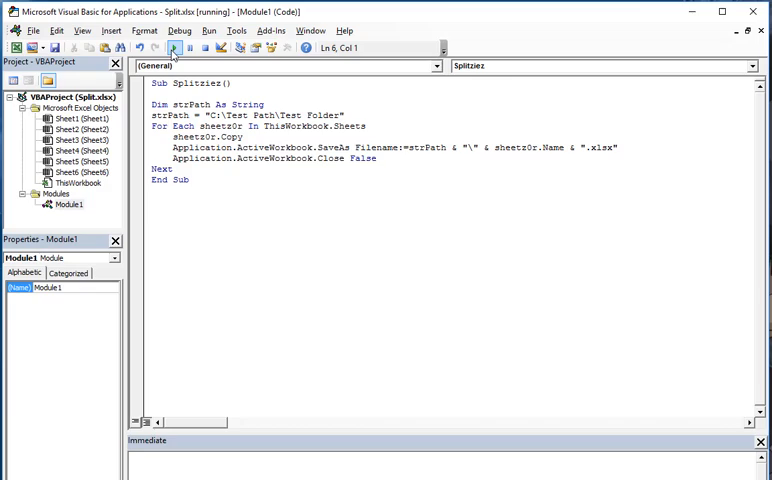